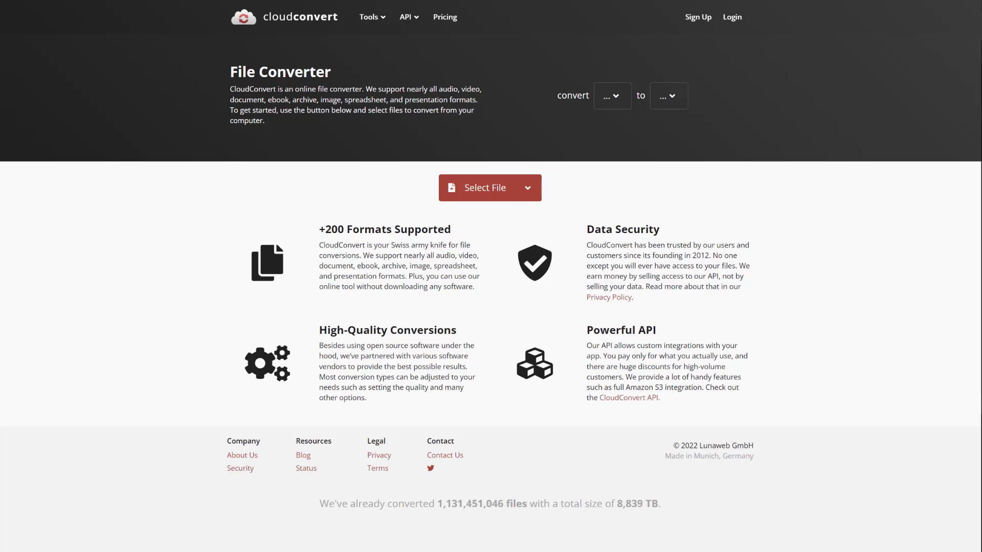
{"action": "mouse_move", "coordinate": [805, 246]}
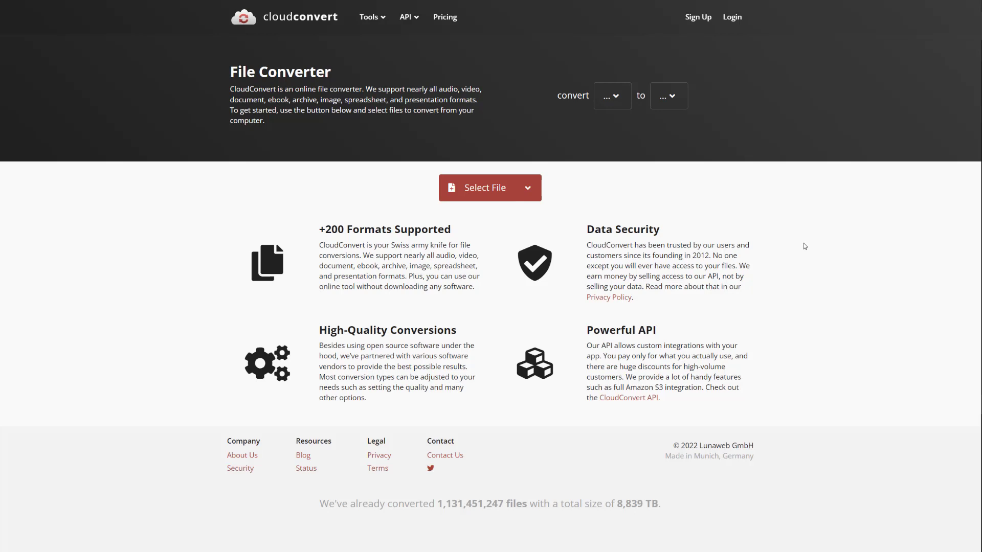
{"action": "mouse_move", "coordinate": [465, 157]}
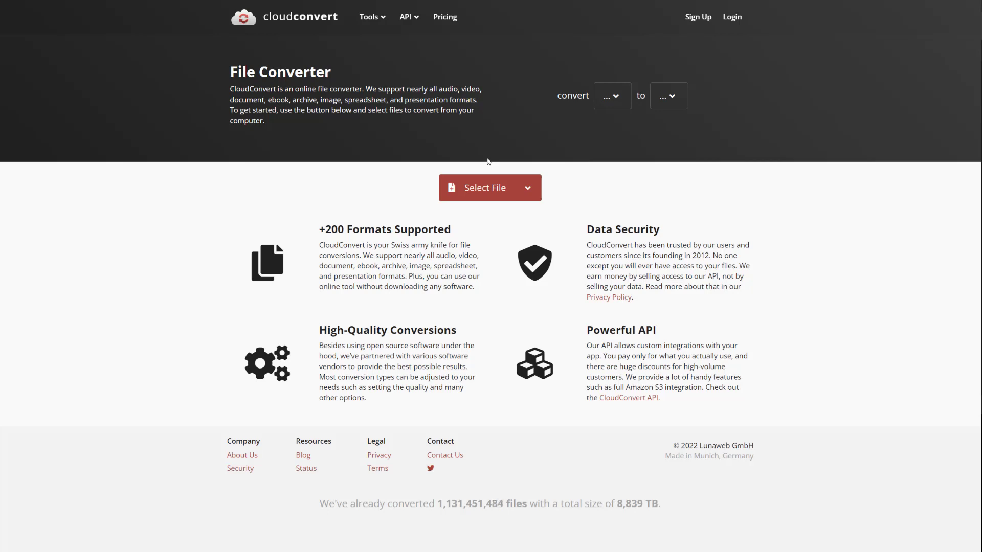
{"action": "mouse_move", "coordinate": [605, 105]}
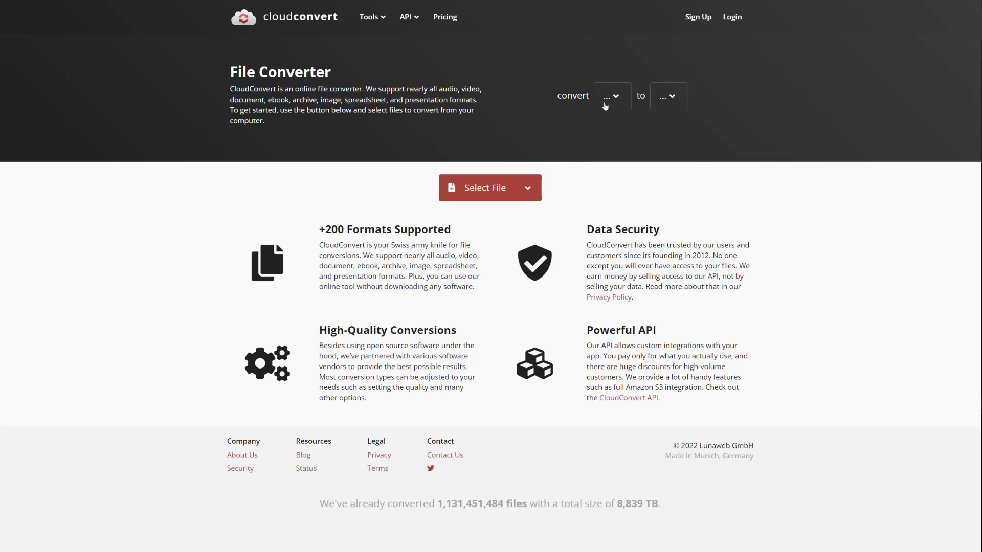
Step: Browse the source format list, dismiss it, and visit the pricing plans
{"action": "left_click", "coordinate": [612, 96]}
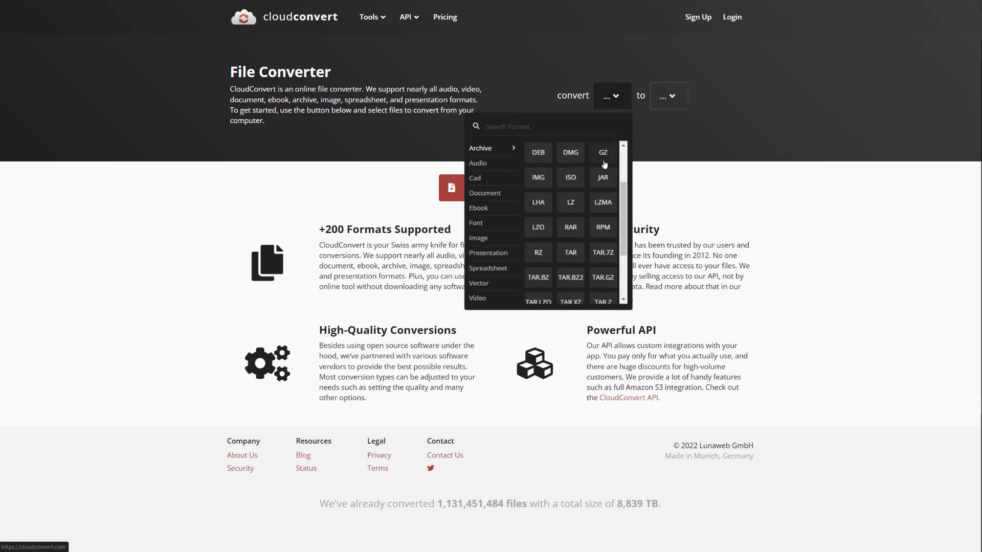
{"action": "scroll", "scroll_direction": "down", "scroll_amount": 3}
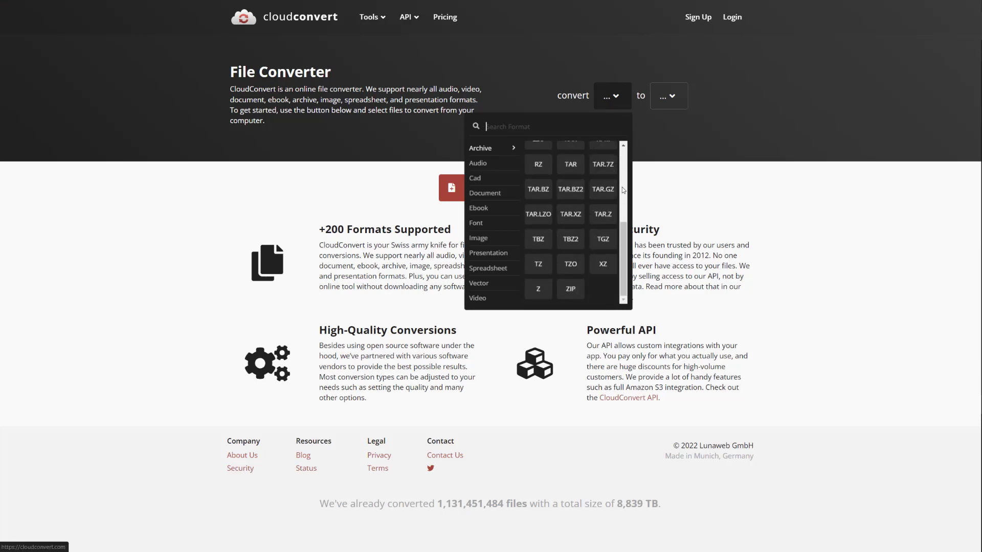
{"action": "left_click", "coordinate": [485, 194]}
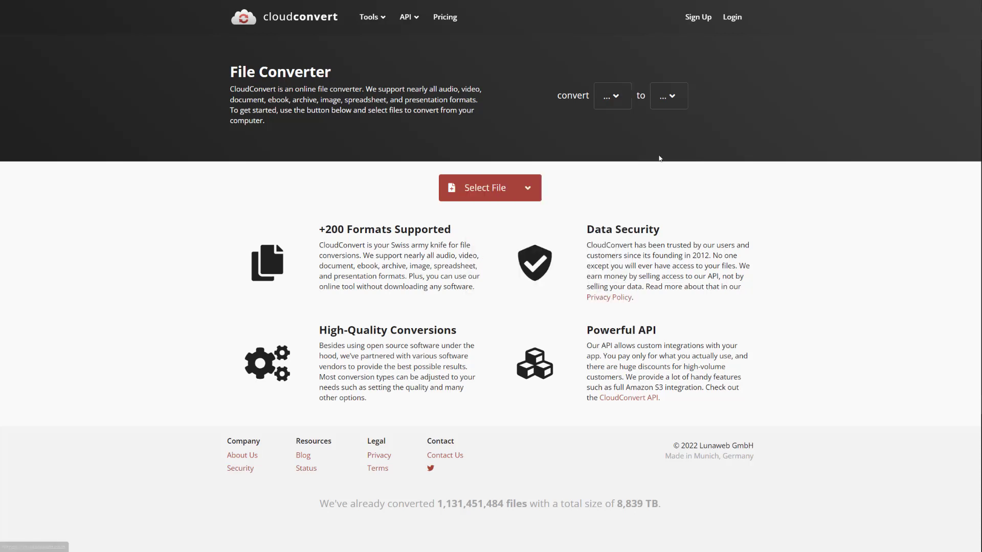
{"action": "mouse_move", "coordinate": [518, 140]}
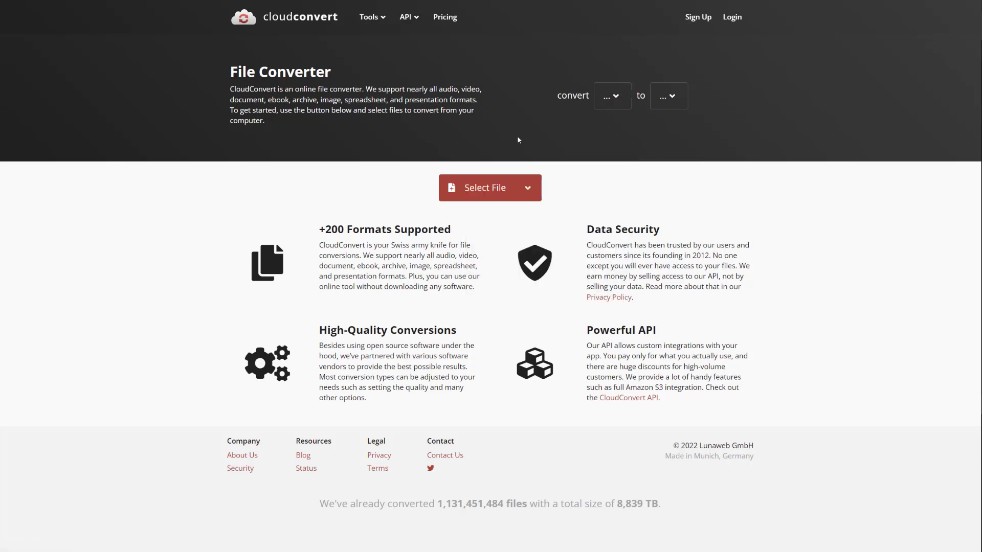
{"action": "mouse_move", "coordinate": [443, 59]}
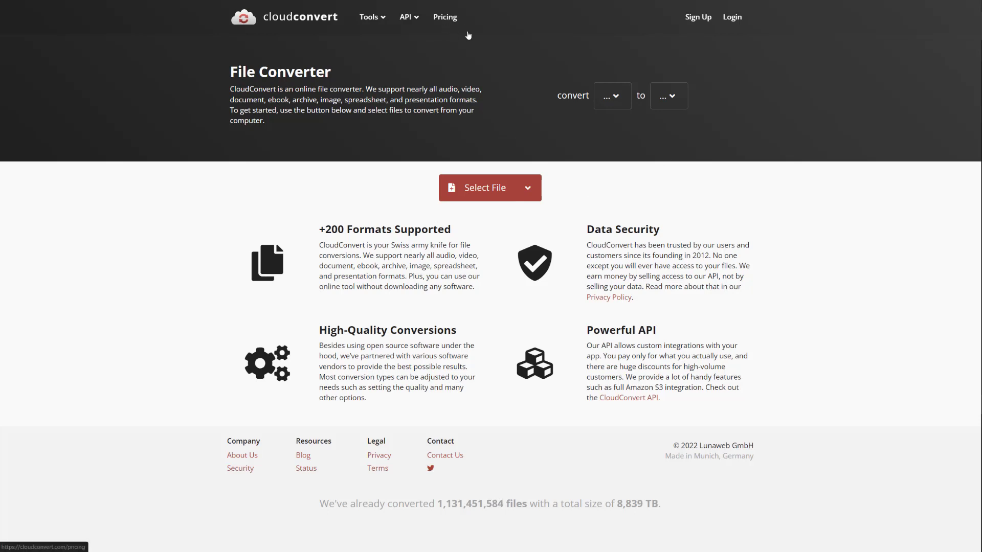
{"action": "mouse_move", "coordinate": [445, 18]}
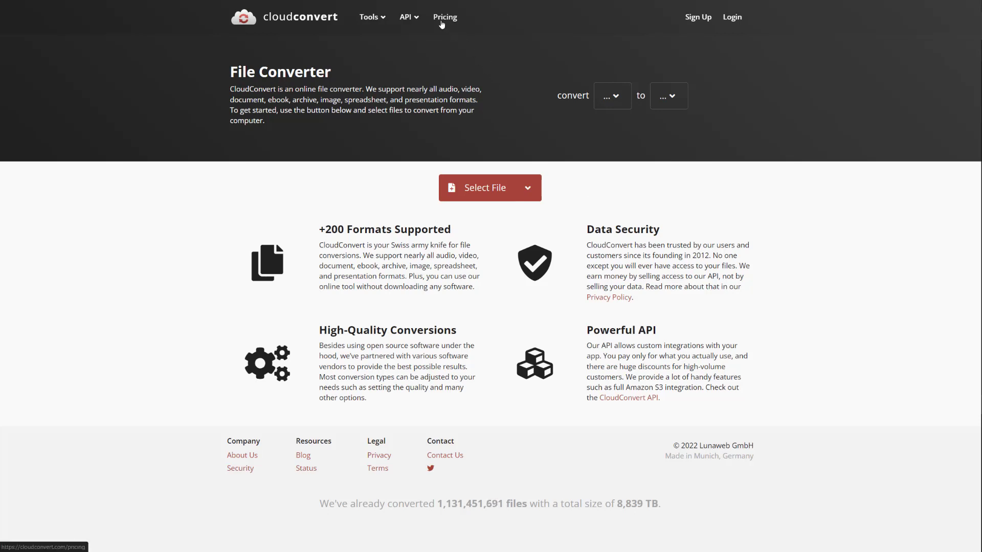
{"action": "left_click", "coordinate": [445, 17]}
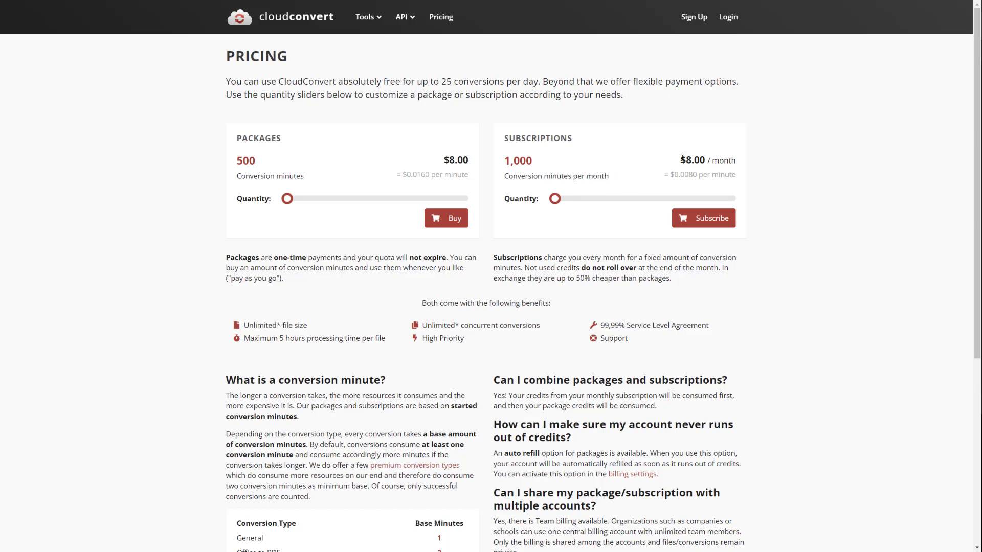
{"action": "mouse_move", "coordinate": [737, 153]}
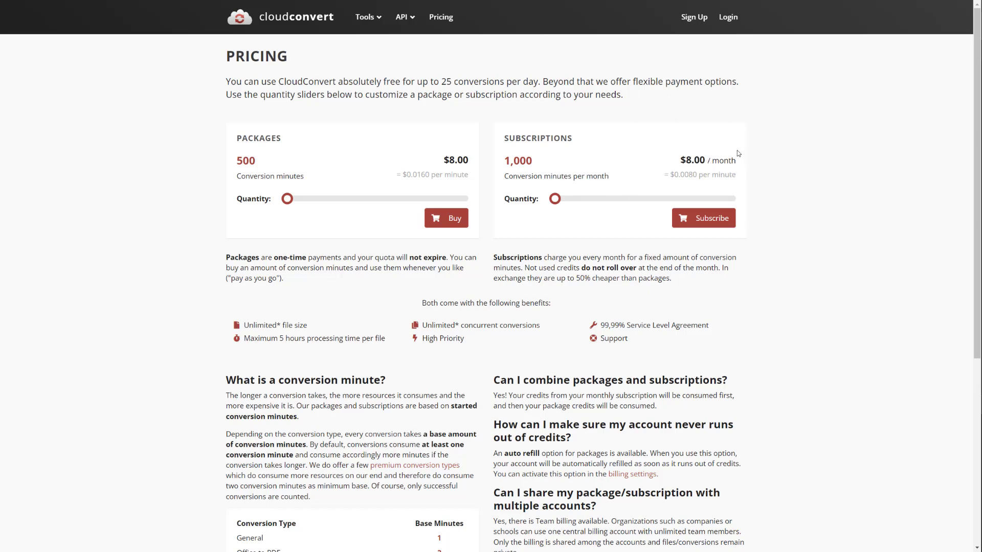
{"action": "mouse_move", "coordinate": [692, 145]}
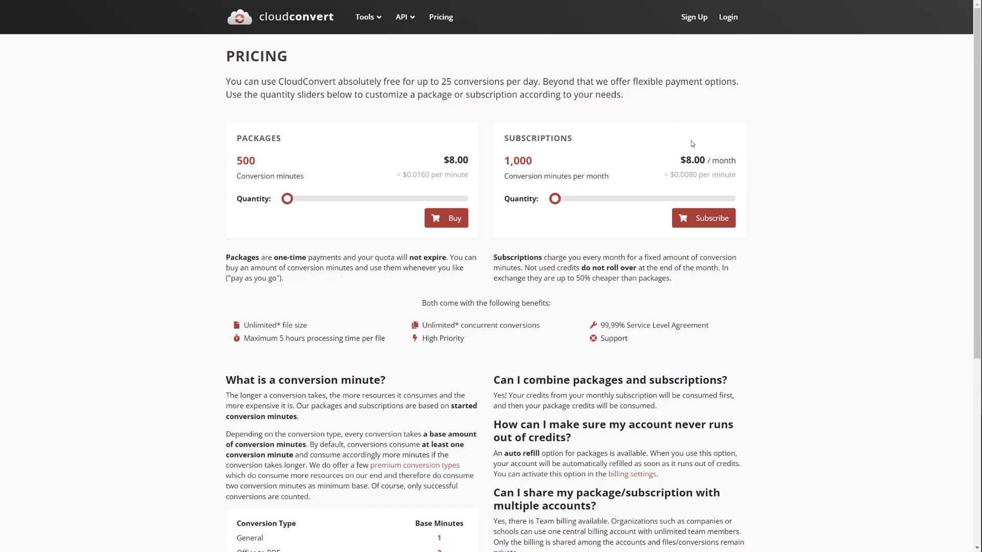
{"action": "mouse_move", "coordinate": [673, 122]}
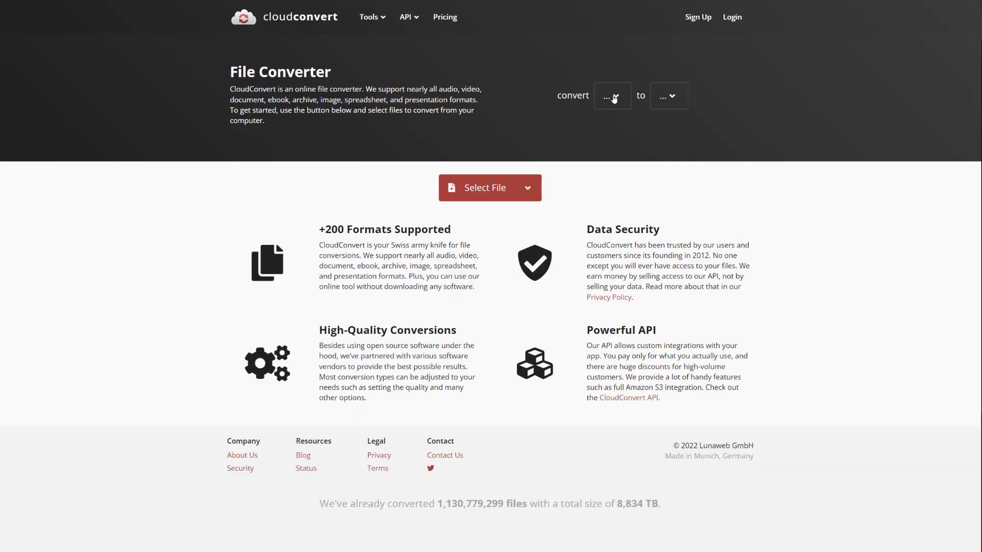
Step: Choose MPG as source and MP4 as target, then look over the video and audio options
{"action": "left_click", "coordinate": [610, 97]}
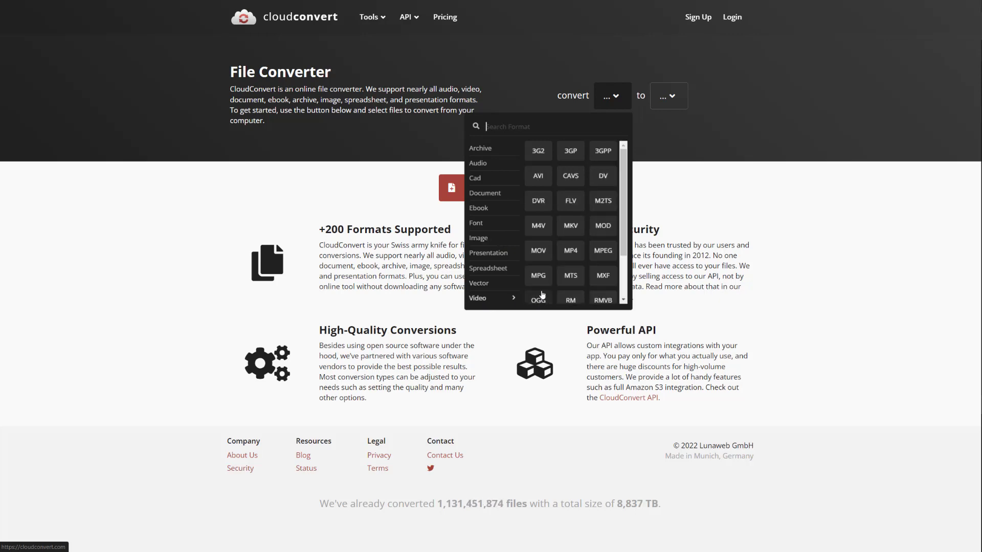
{"action": "left_click", "coordinate": [537, 275]}
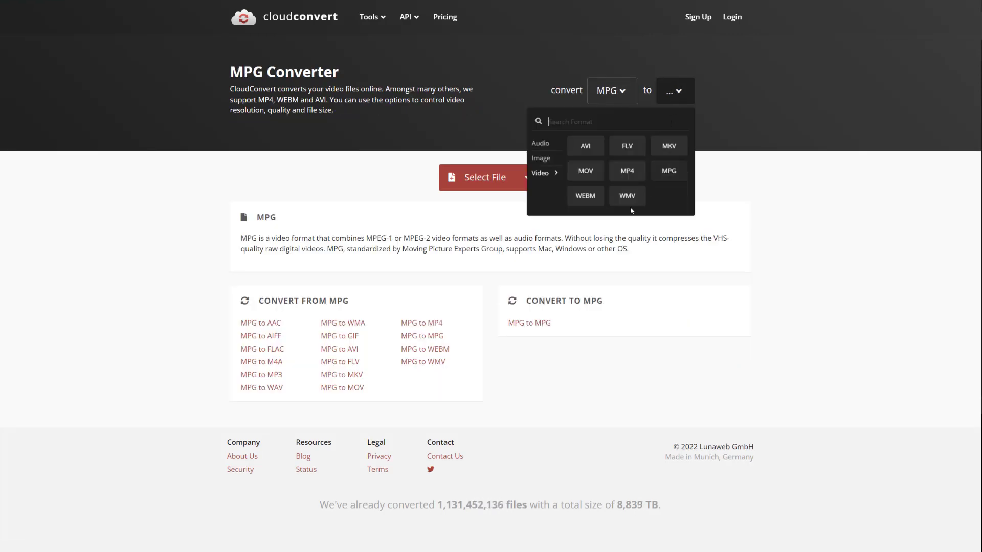
{"action": "left_click", "coordinate": [627, 171]}
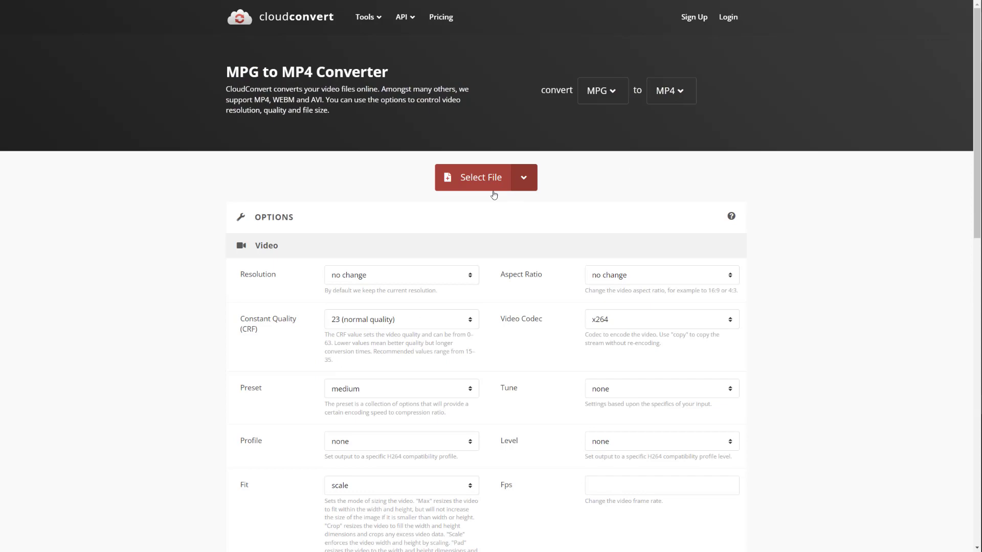
{"action": "scroll", "scroll_direction": "down", "scroll_amount": 3}
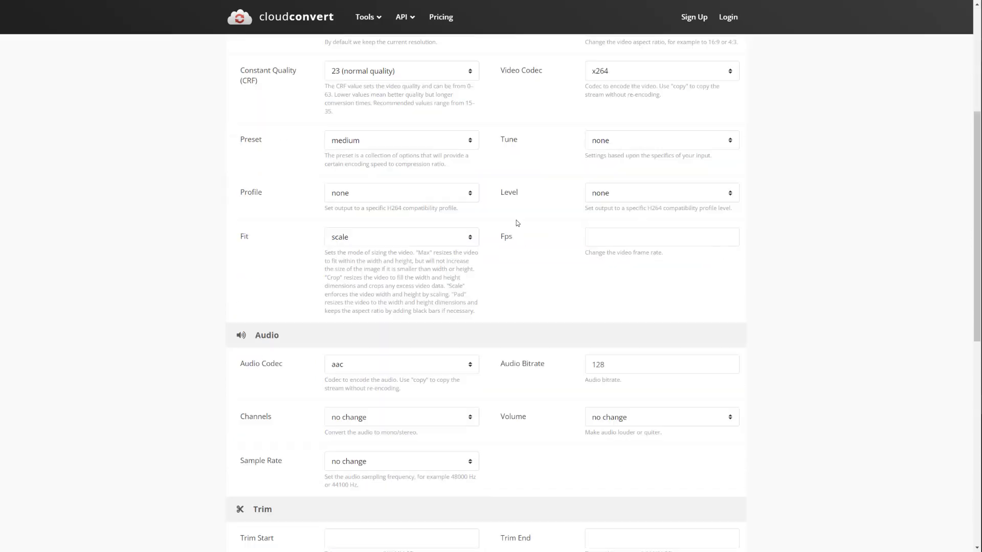
{"action": "scroll", "scroll_direction": "up", "scroll_amount": 3}
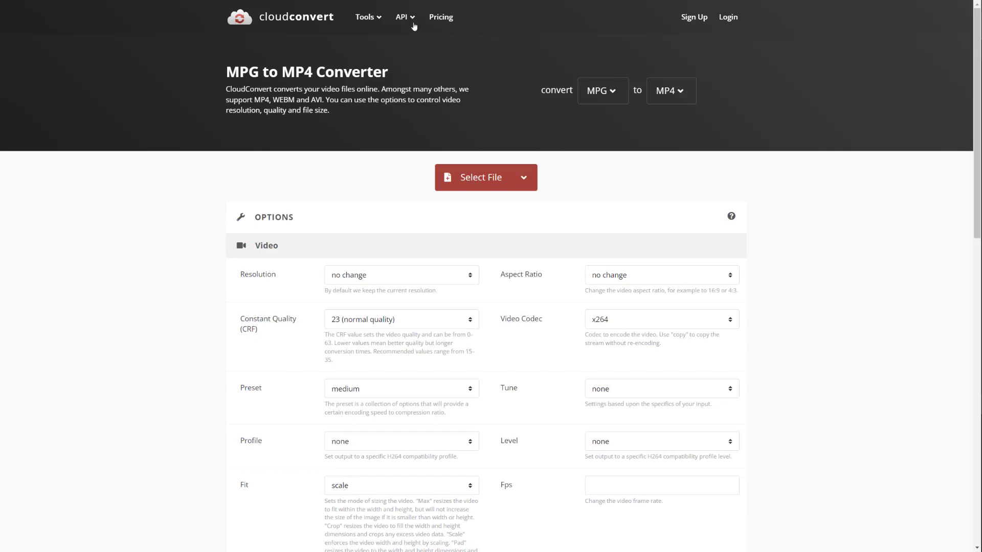
Step: Visit the pricing page, then return to the File Converter home page with no formats chosen
{"action": "left_click", "coordinate": [440, 17]}
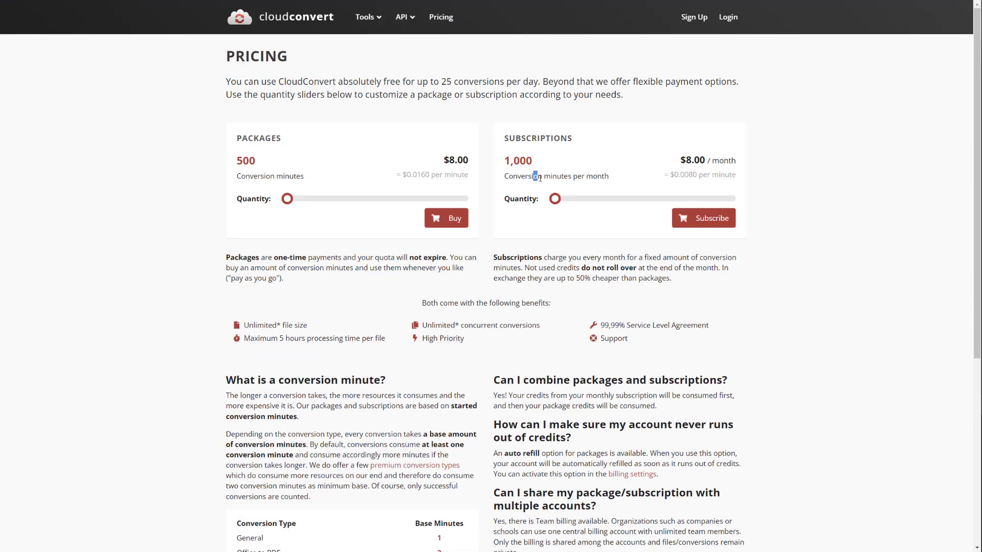
{"action": "left_click_drag", "start_coordinate": [535, 176], "coordinate": [283, 279]}
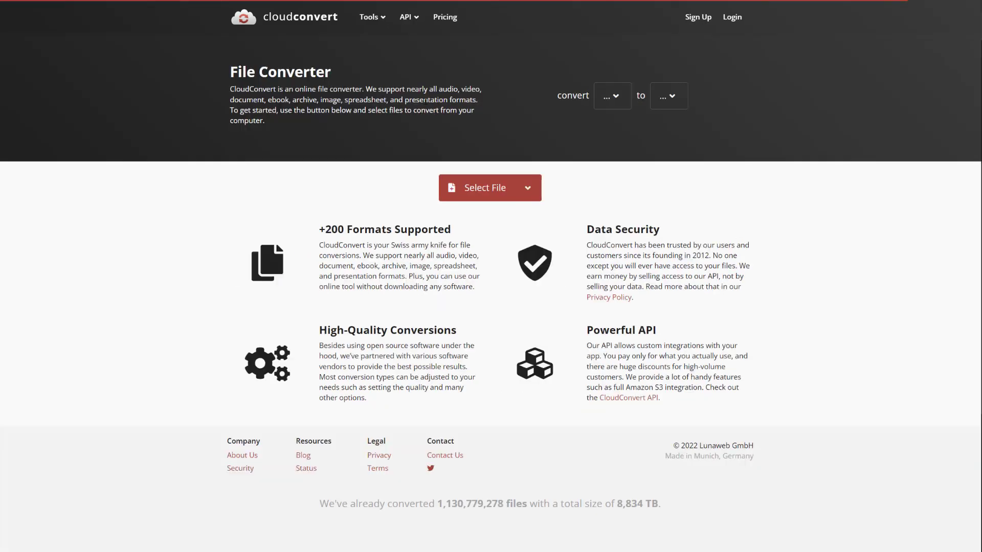
Step: Choose JPEG from the Image category as the format to convert from
{"action": "left_click", "coordinate": [611, 96]}
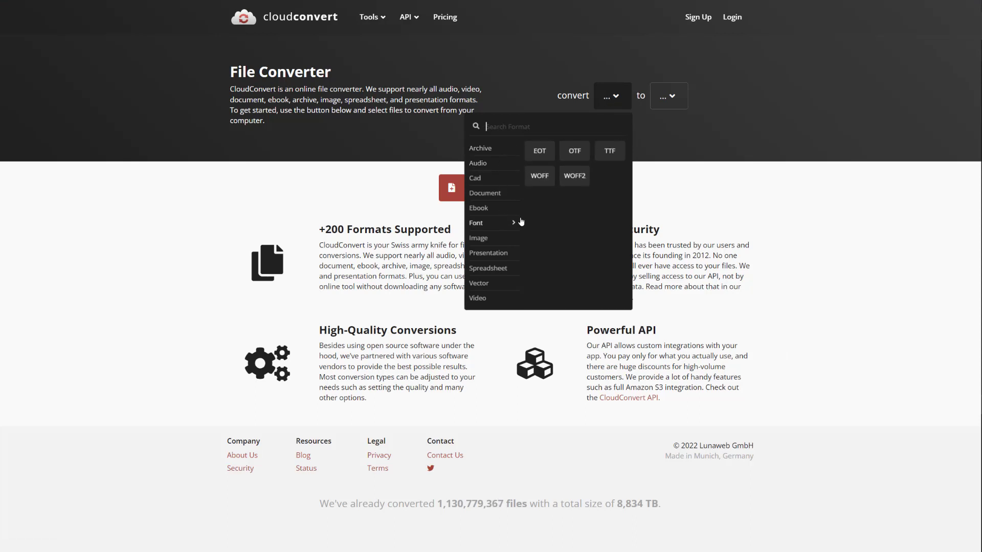
{"action": "left_click", "coordinate": [485, 193]}
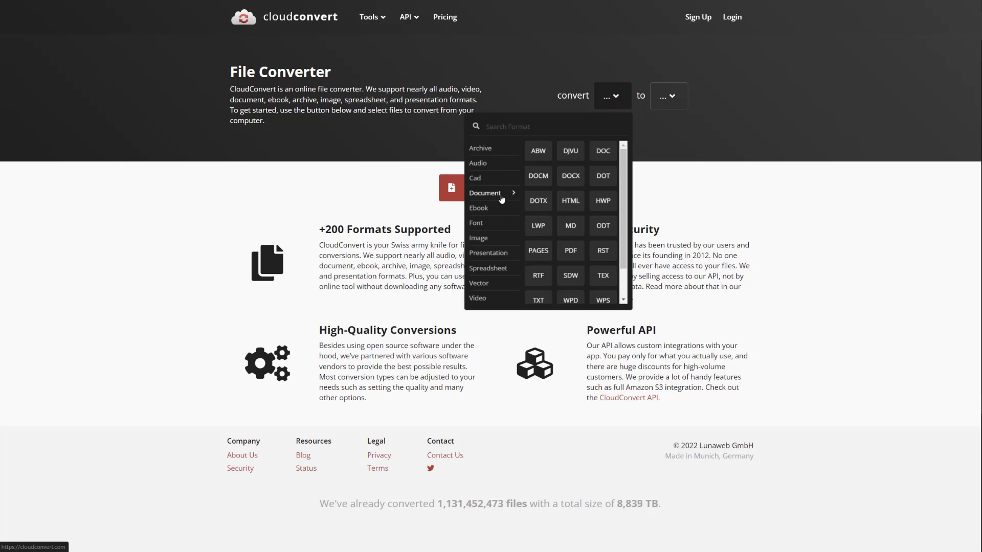
{"action": "mouse_move", "coordinate": [505, 204]}
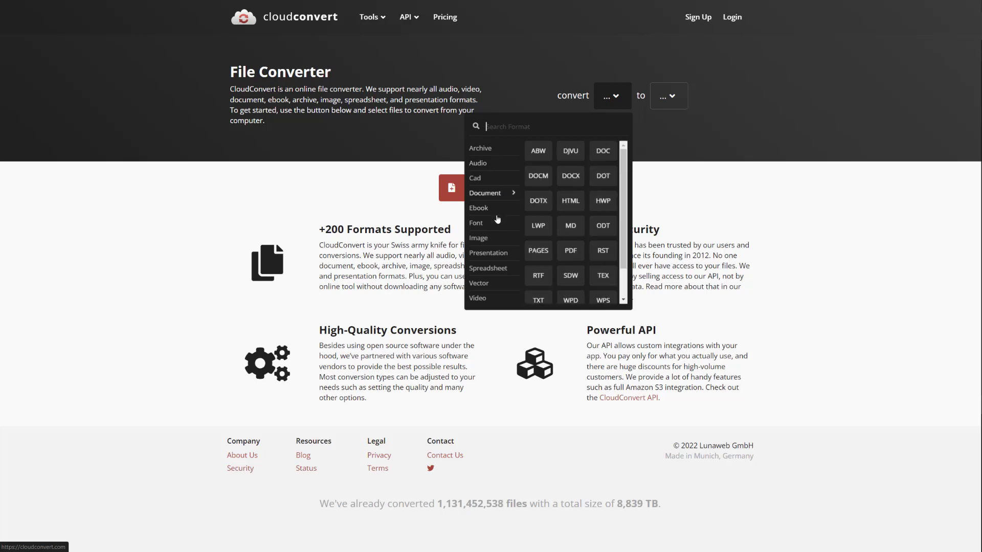
{"action": "left_click", "coordinate": [478, 238]}
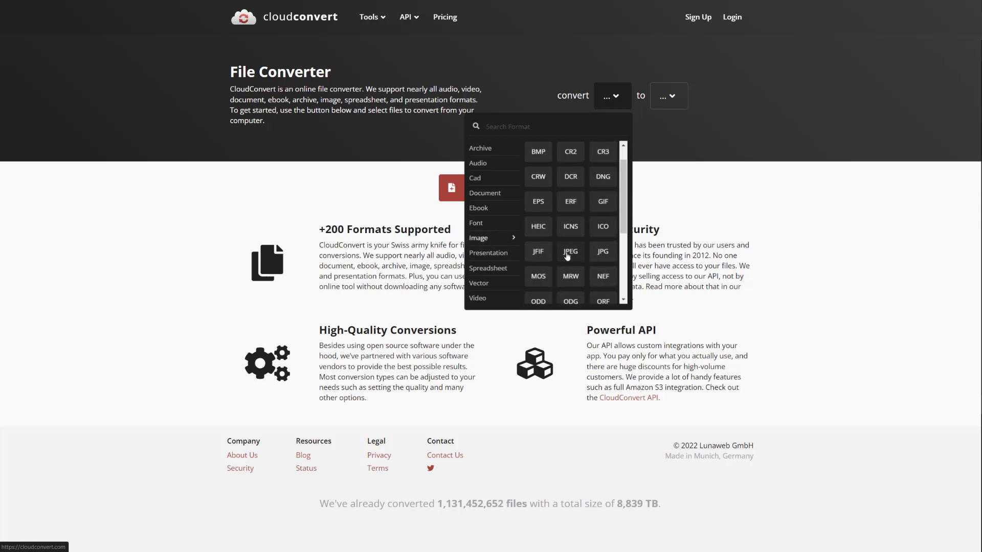
{"action": "left_click", "coordinate": [570, 252]}
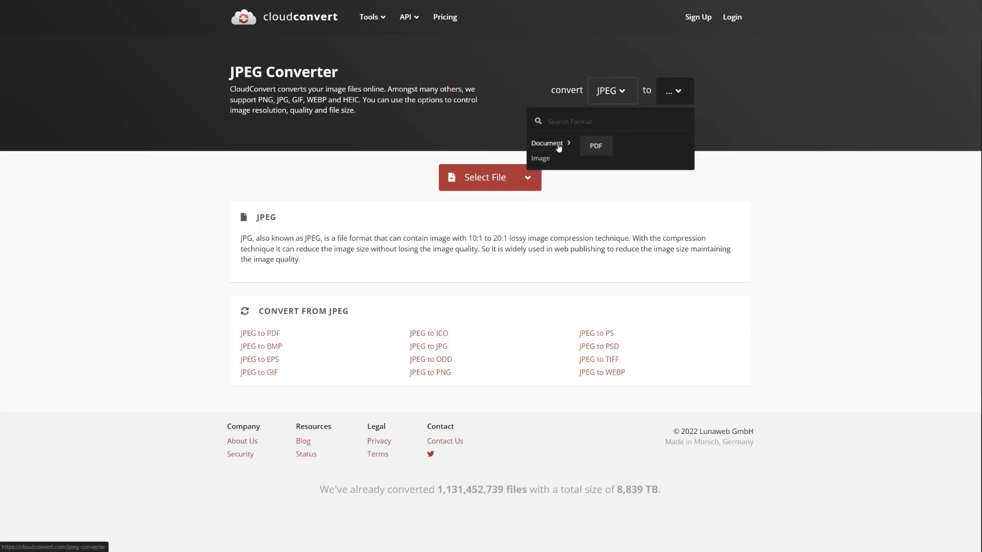
Step: Choose PDF as the output format and look over the width, resolution and watermark options
{"action": "left_click", "coordinate": [594, 146]}
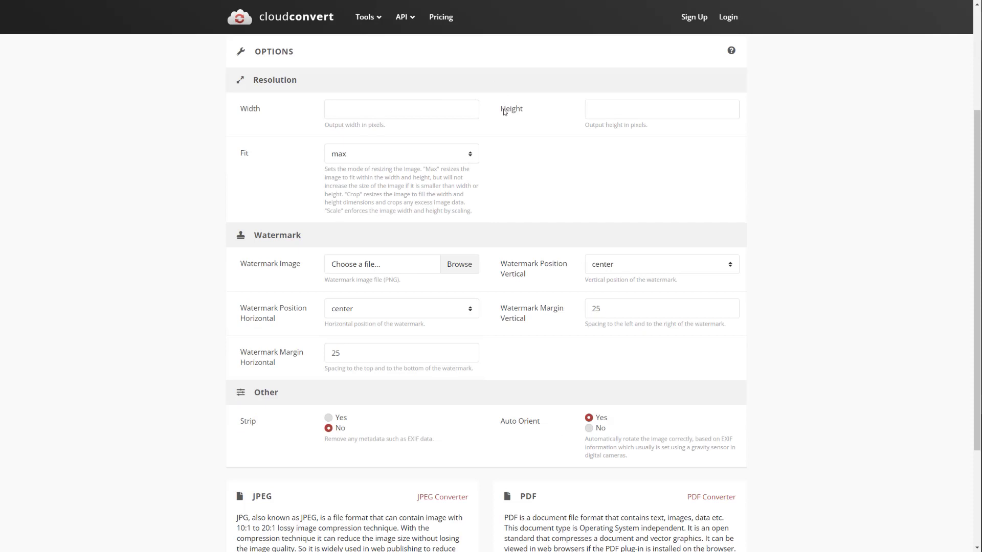
{"action": "mouse_move", "coordinate": [490, 159]}
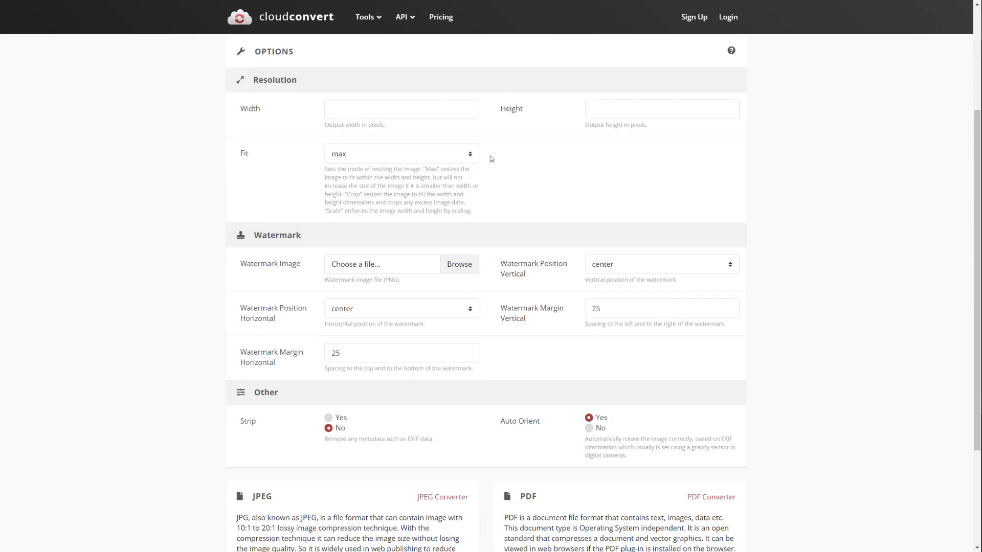
{"action": "left_click", "coordinate": [401, 109]}
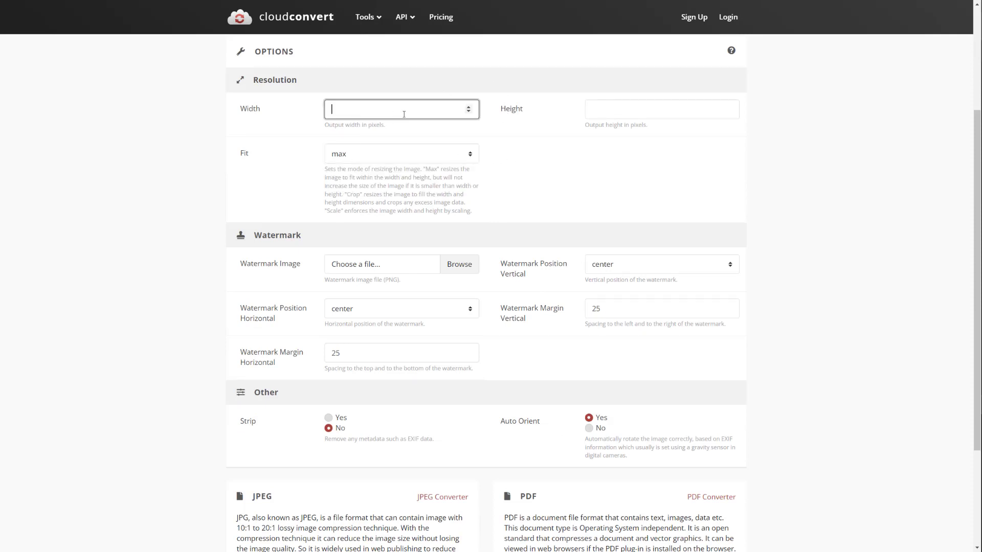
{"action": "scroll", "scroll_direction": "down", "scroll_amount": 3}
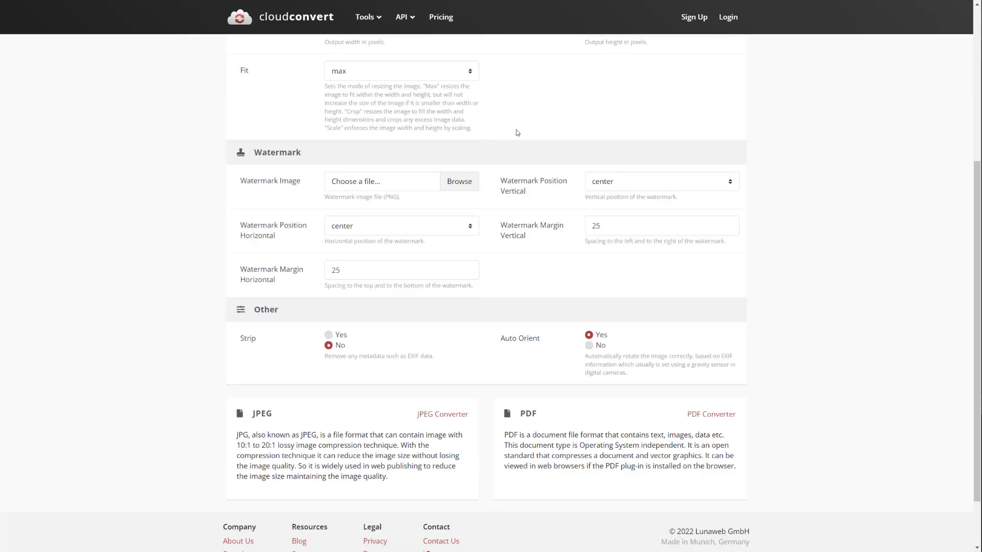
{"action": "scroll", "scroll_direction": "down", "scroll_amount": 3}
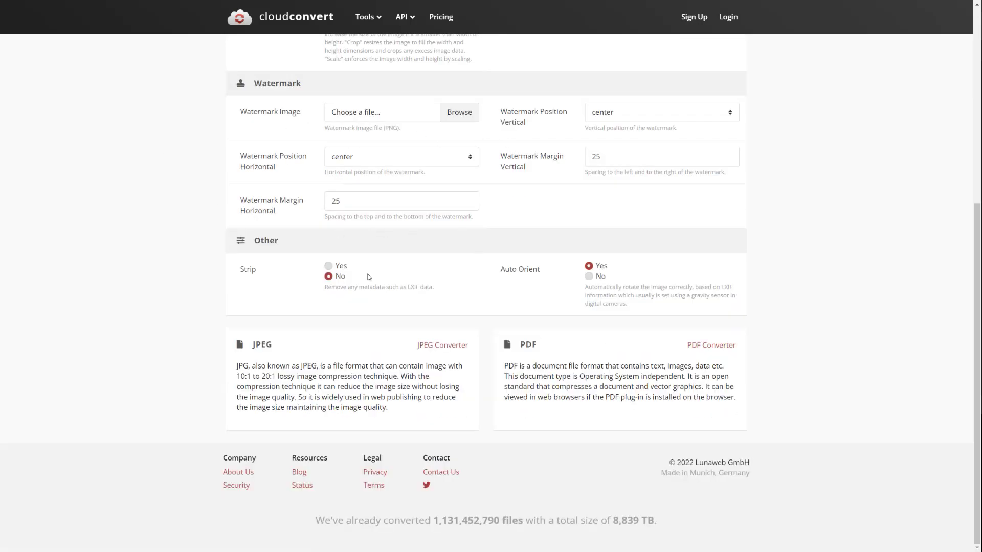
{"action": "scroll", "scroll_direction": "up", "scroll_amount": 3}
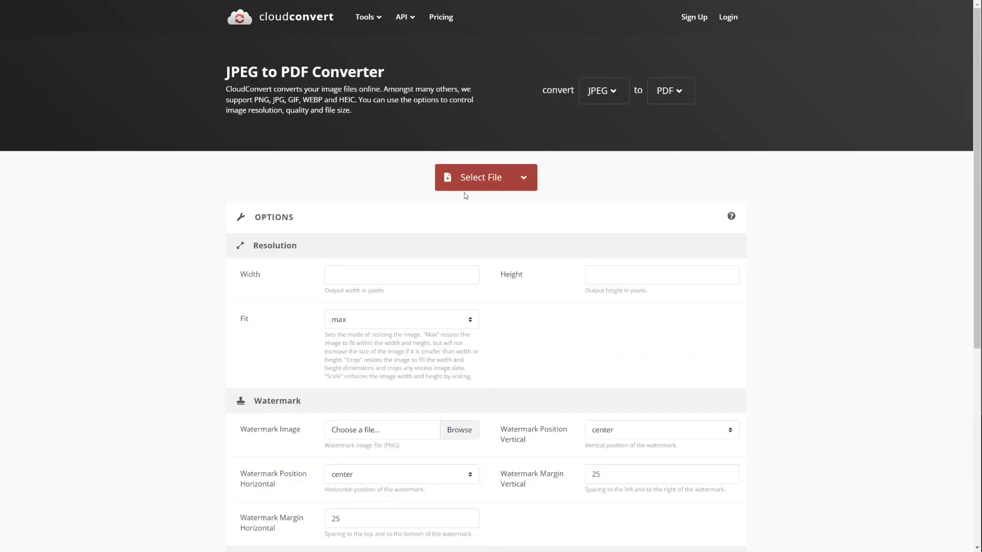
{"action": "mouse_move", "coordinate": [608, 164]}
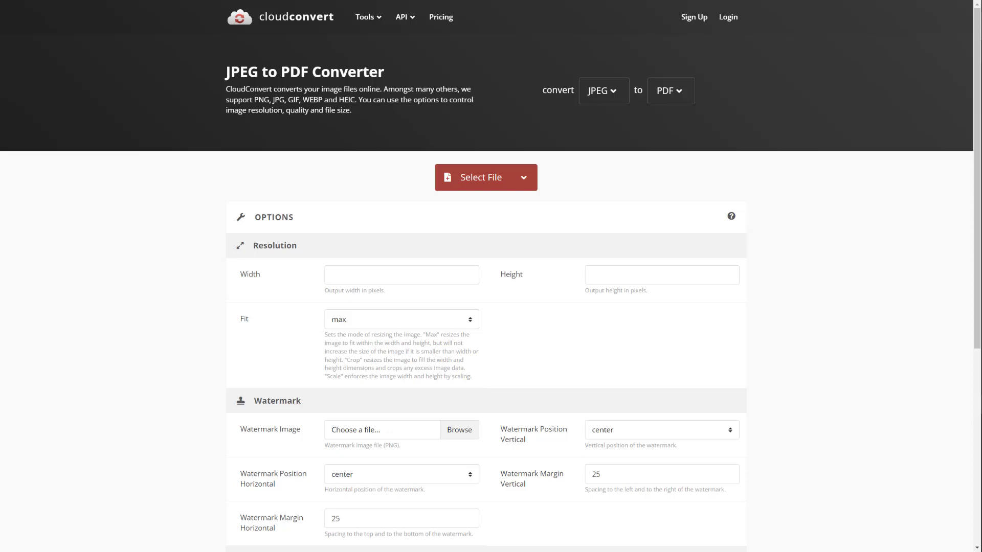
{"action": "mouse_move", "coordinate": [769, 160]}
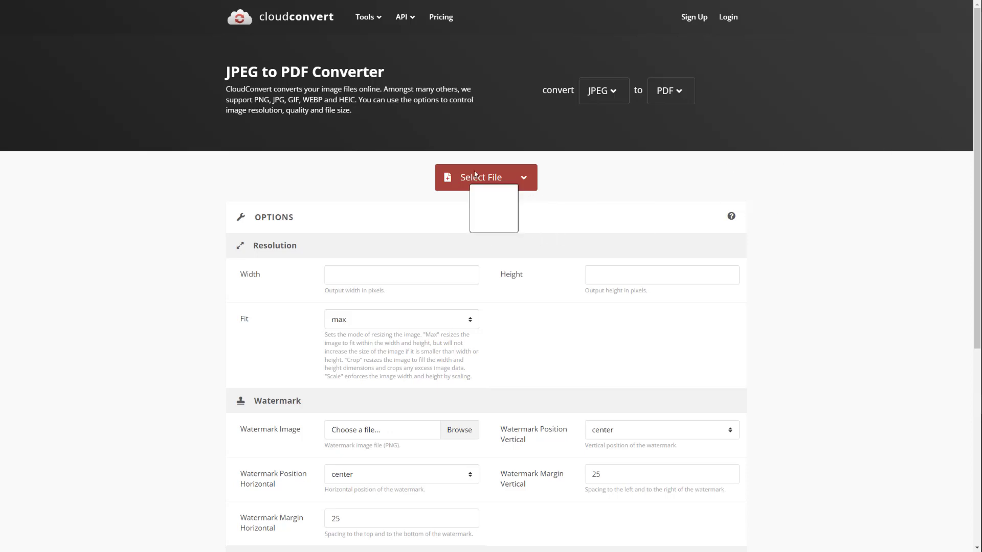
Step: Add the shopping cart JPEG to the queue and start converting it to PDF
{"action": "left_click", "coordinate": [485, 177]}
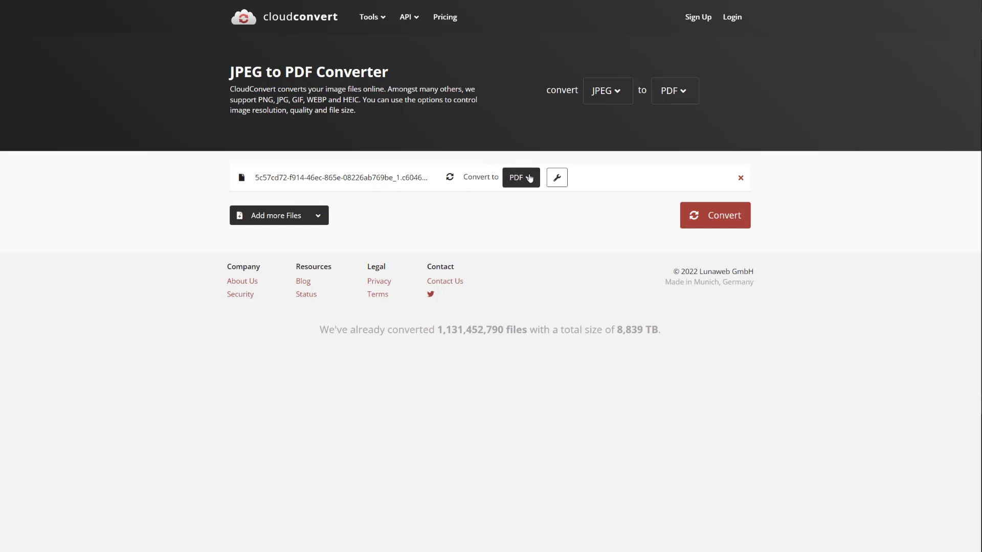
{"action": "mouse_move", "coordinate": [557, 177]}
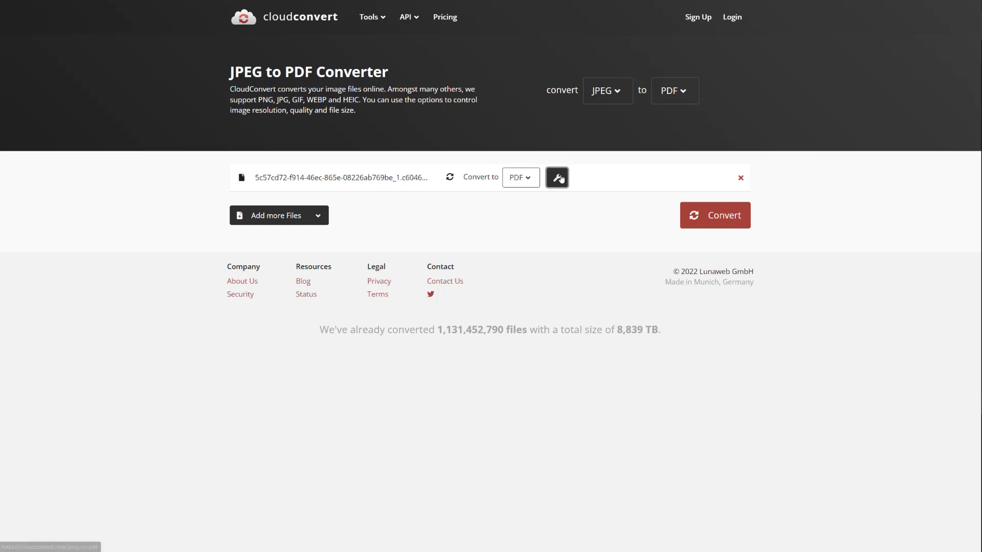
{"action": "left_click", "coordinate": [556, 177]}
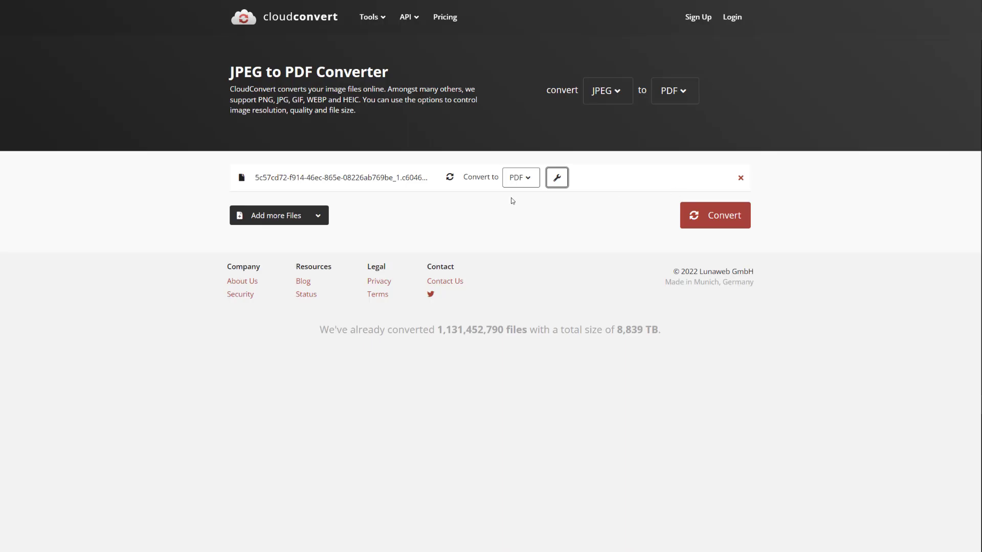
{"action": "left_click", "coordinate": [715, 214]}
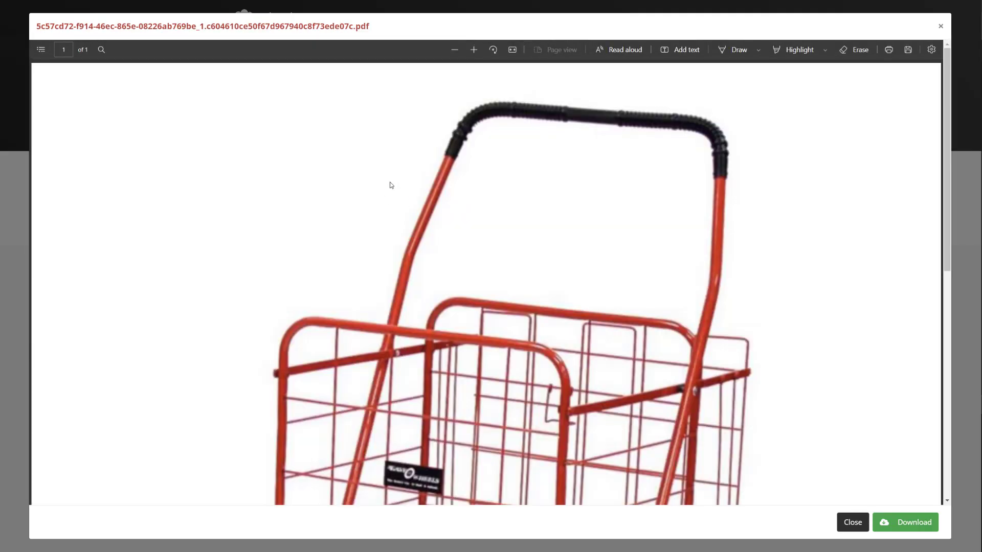
Step: Check the cart image in the PDF preview and download the converted PDF
{"action": "scroll", "scroll_direction": "down", "scroll_amount": 3}
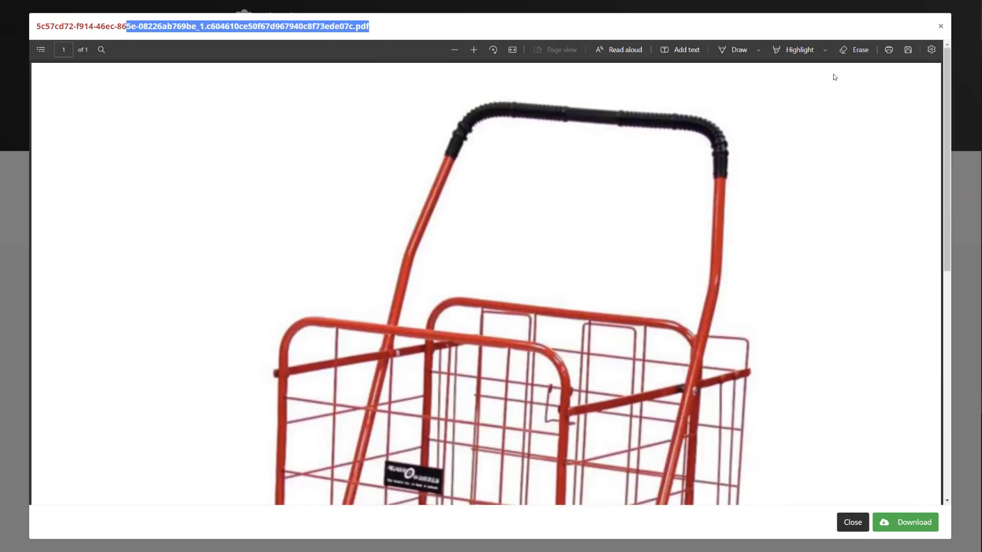
{"action": "mouse_move", "coordinate": [888, 49]}
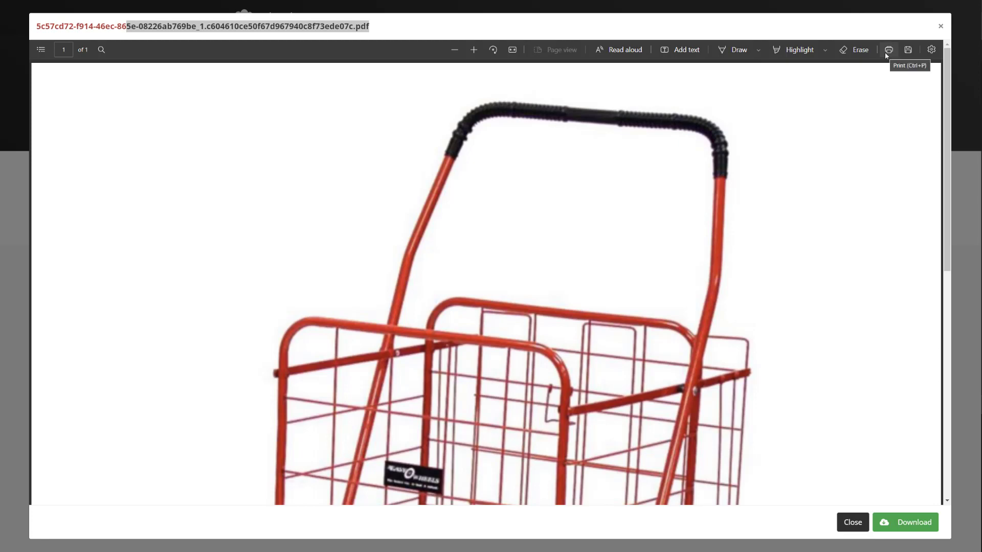
{"action": "mouse_move", "coordinate": [908, 50]}
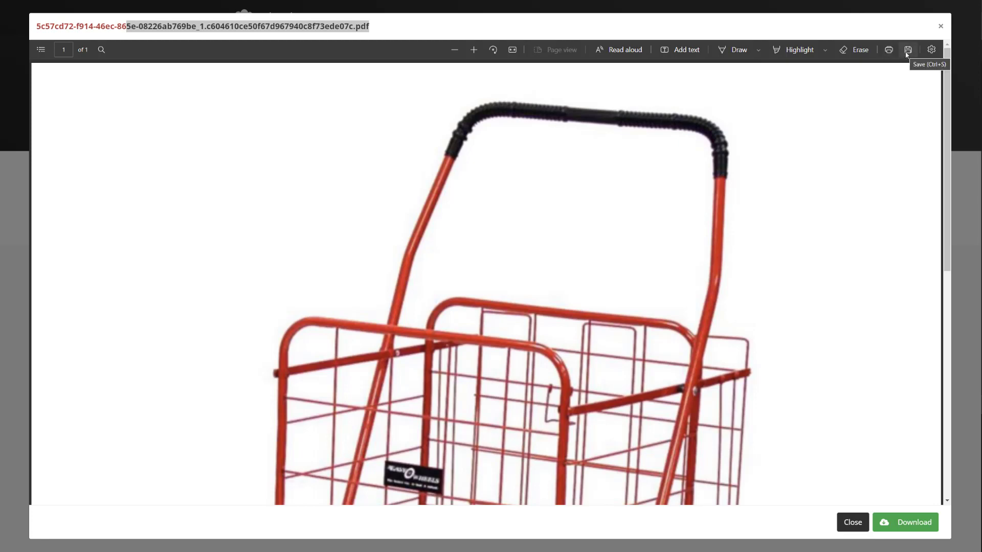
{"action": "scroll", "scroll_direction": "down", "scroll_amount": 3}
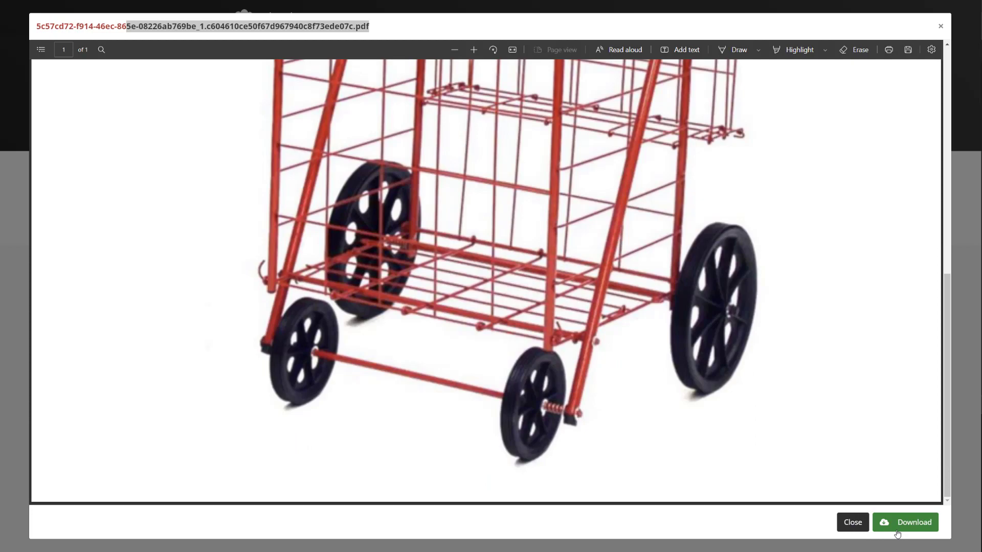
{"action": "left_click", "coordinate": [851, 522]}
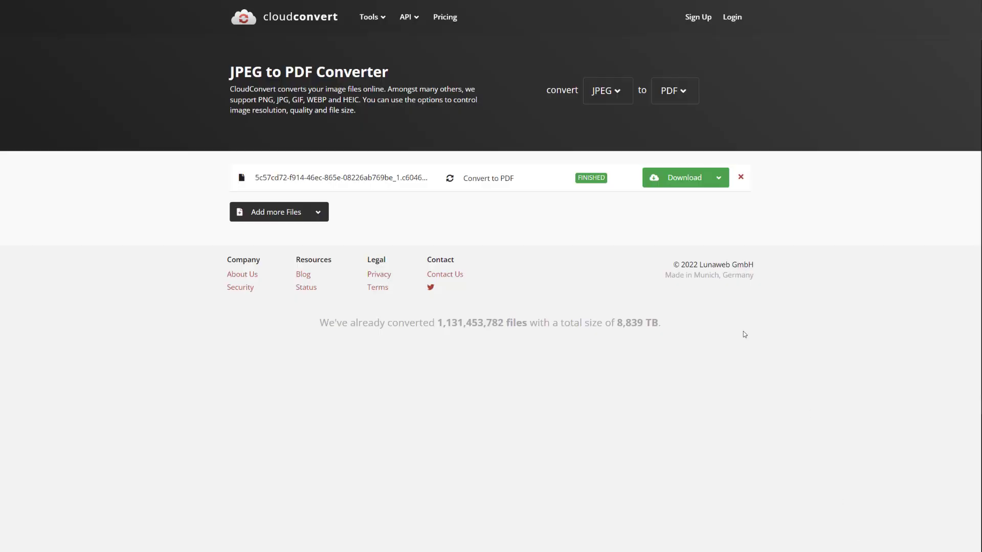